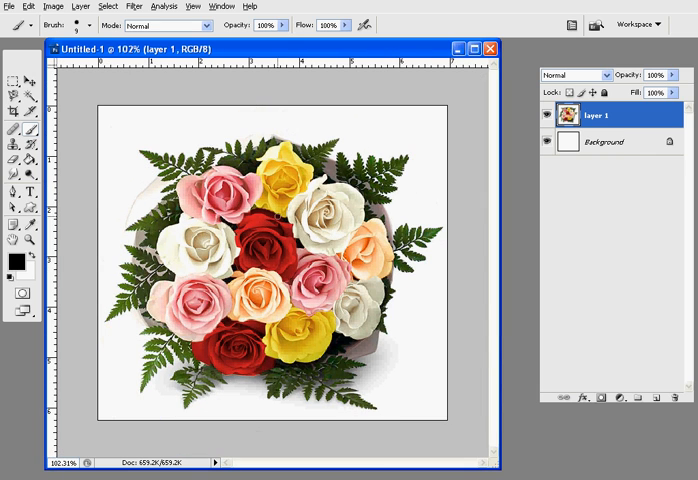
mouse_move(466, 96)
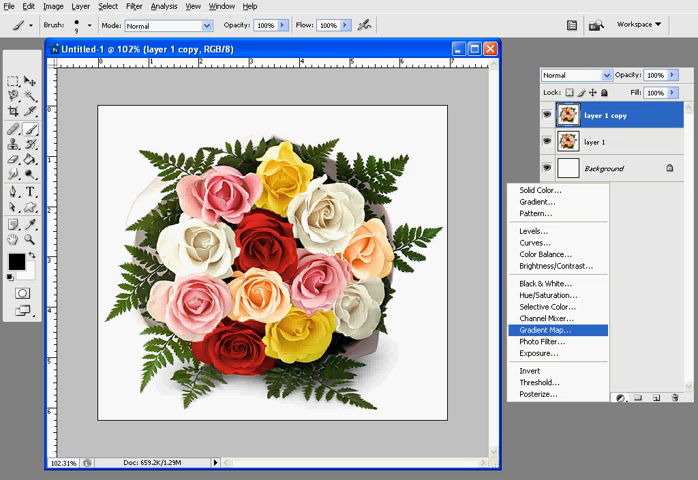
- Add a Hue/Saturation adjustment with Saturation at -100 to make the bouquet grayscale
click(551, 294)
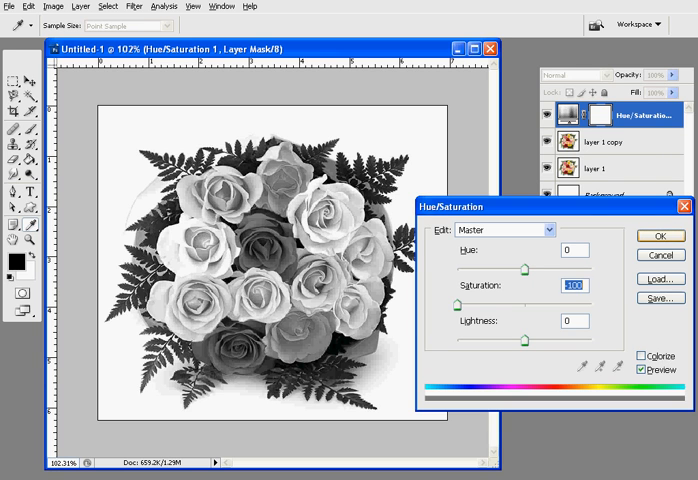
click(660, 230)
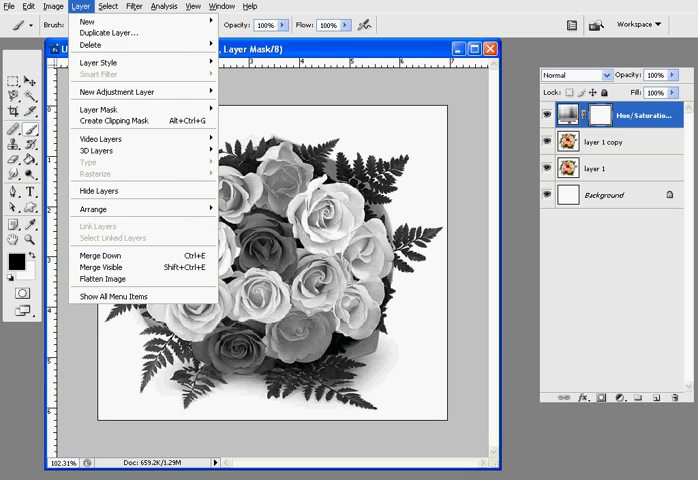
mouse_move(105, 254)
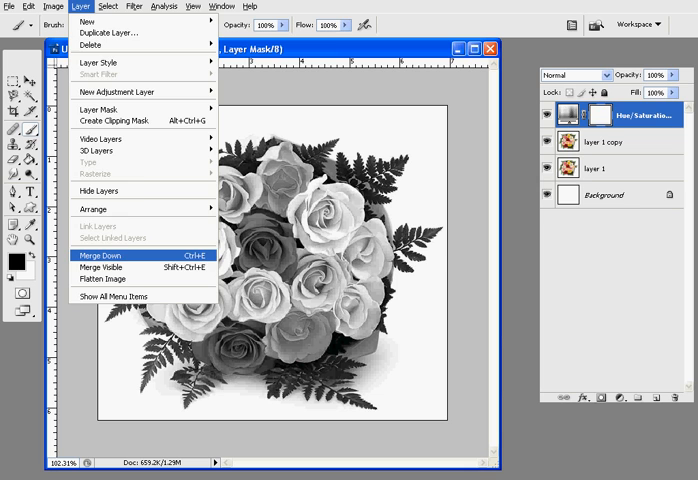
- Merge the adjustment down into layer 1 copy and add a Reveal All layer mask
click(96, 240)
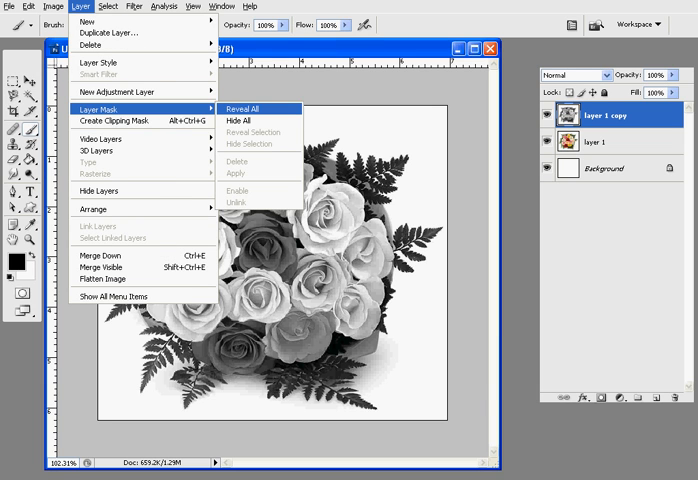
click(240, 107)
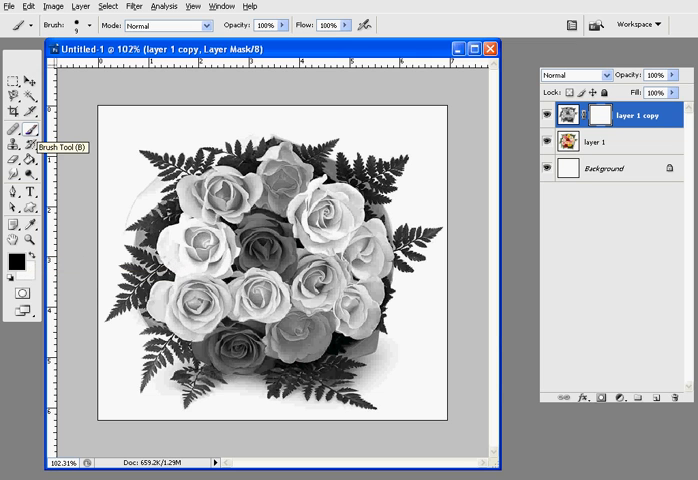
- Set the brush size and paint black on the mask over the central peach rose
right_click(16, 130)
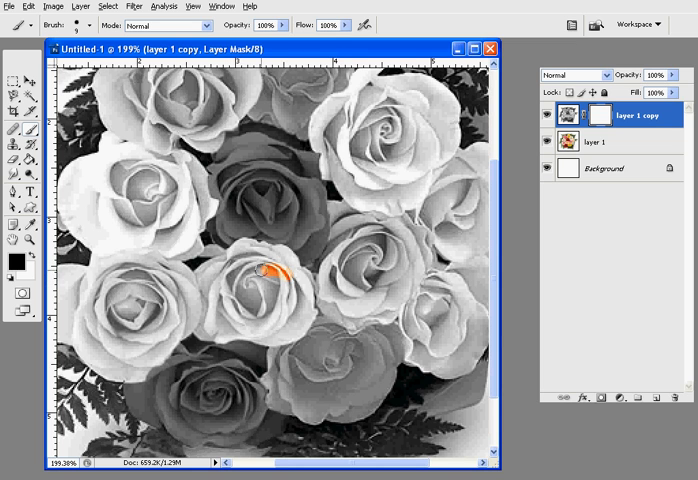
drag(268, 270, 248, 320)
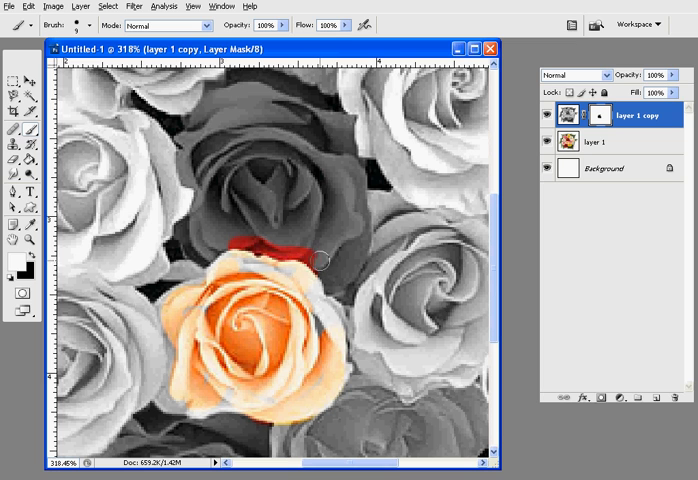
mouse_move(283, 247)
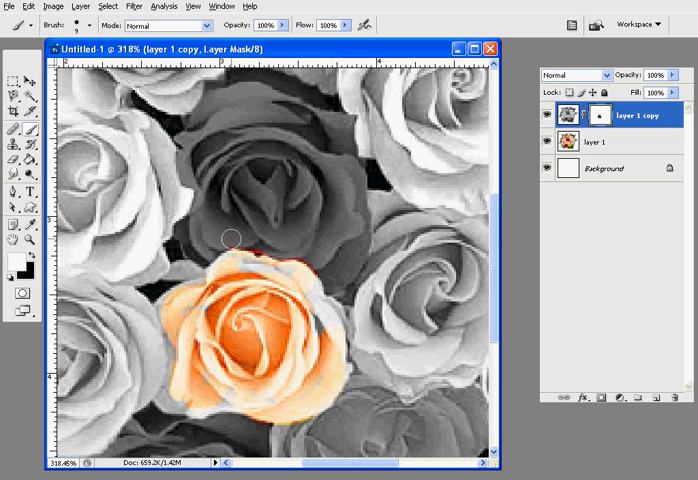
mouse_move(276, 237)
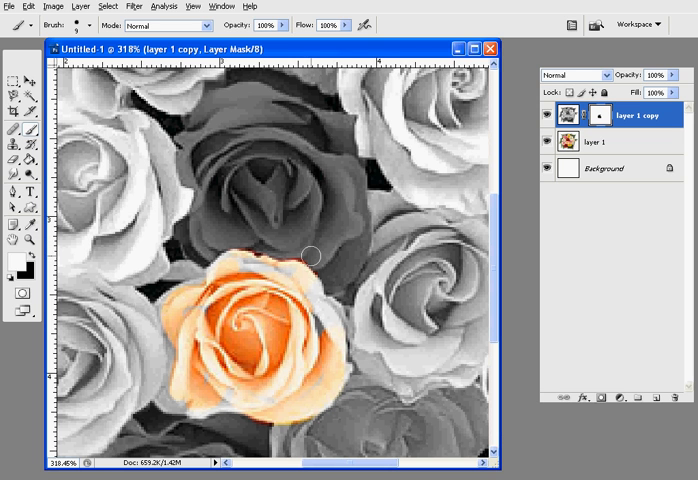
- Zoom out while cleaning the red spill above the peach rose on the mask
key(ctrl+minus)
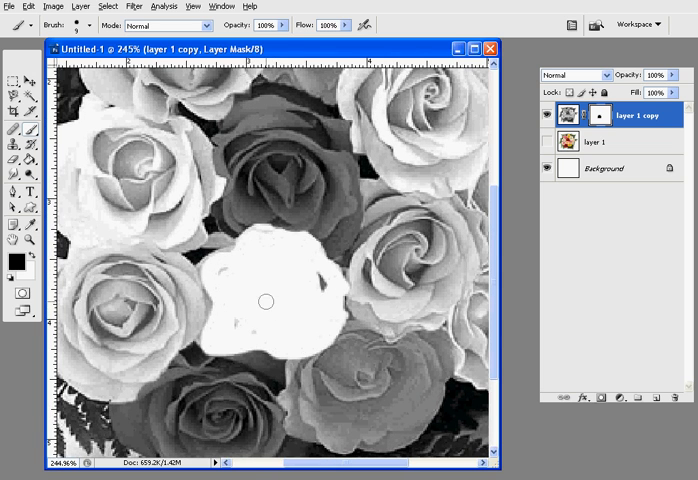
mouse_move(324, 288)
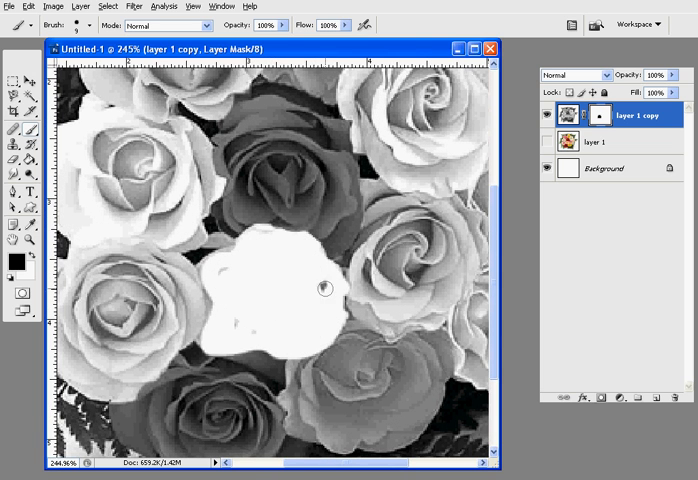
mouse_move(250, 258)
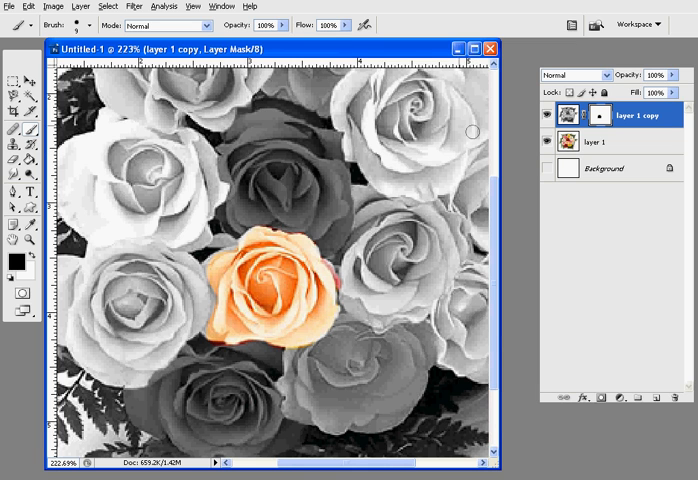
- Use Layer > Merge Visible to flatten everything into layer 1 copy
click(68, 6)
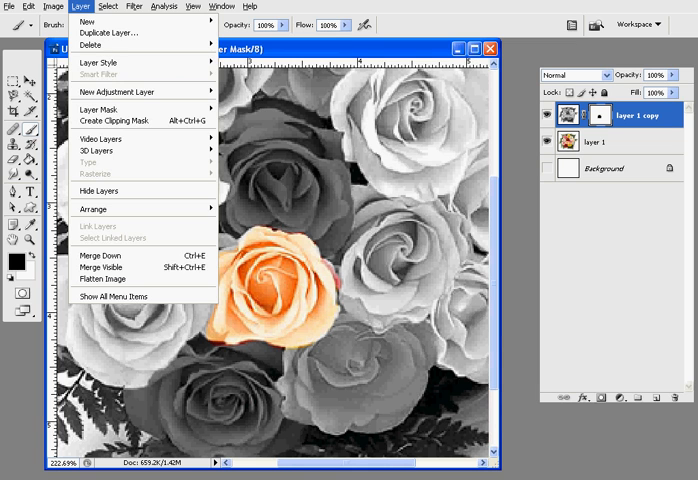
mouse_move(100, 280)
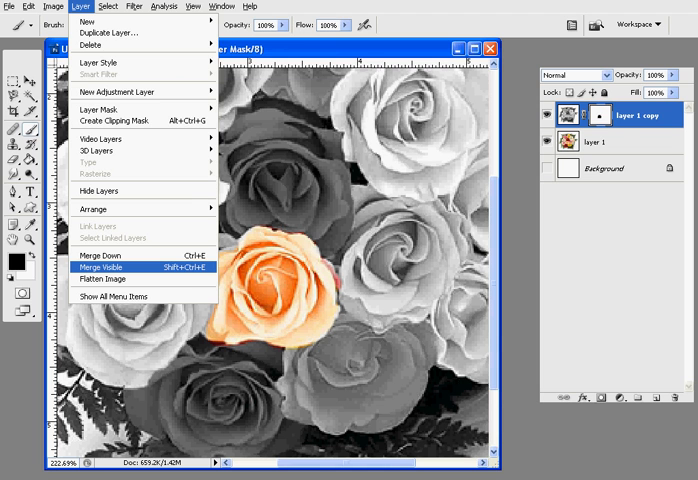
click(110, 266)
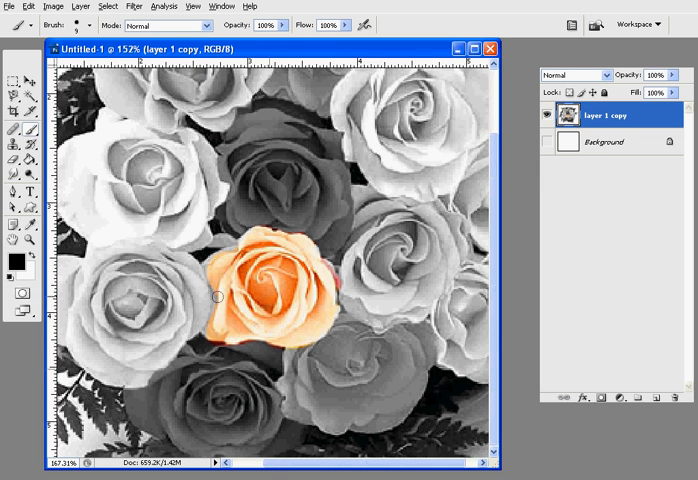